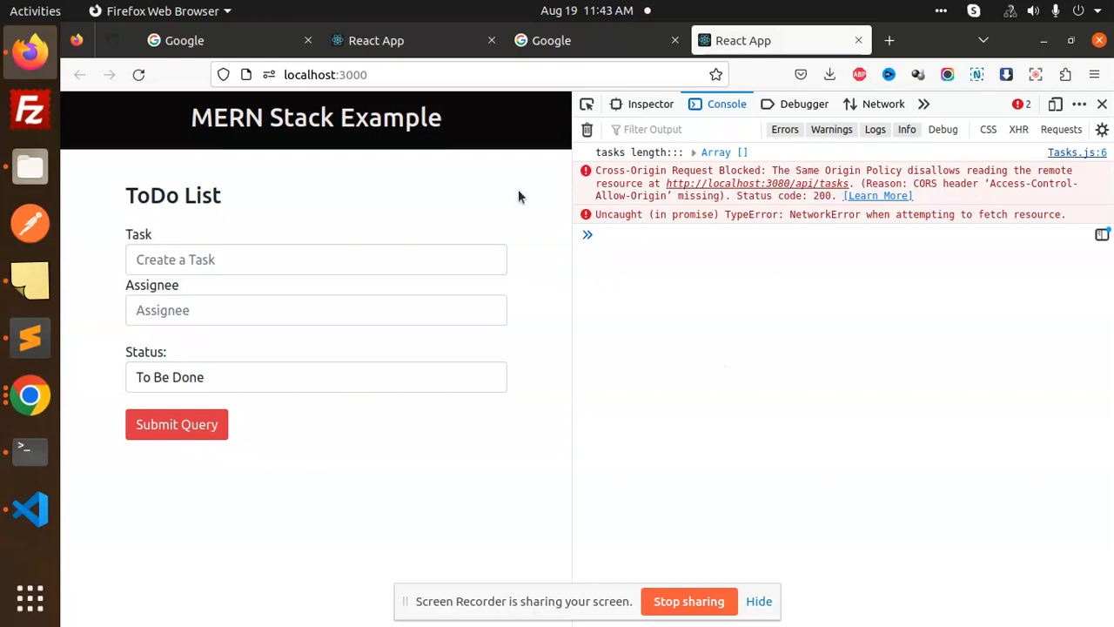
pyautogui.moveTo(655, 185)
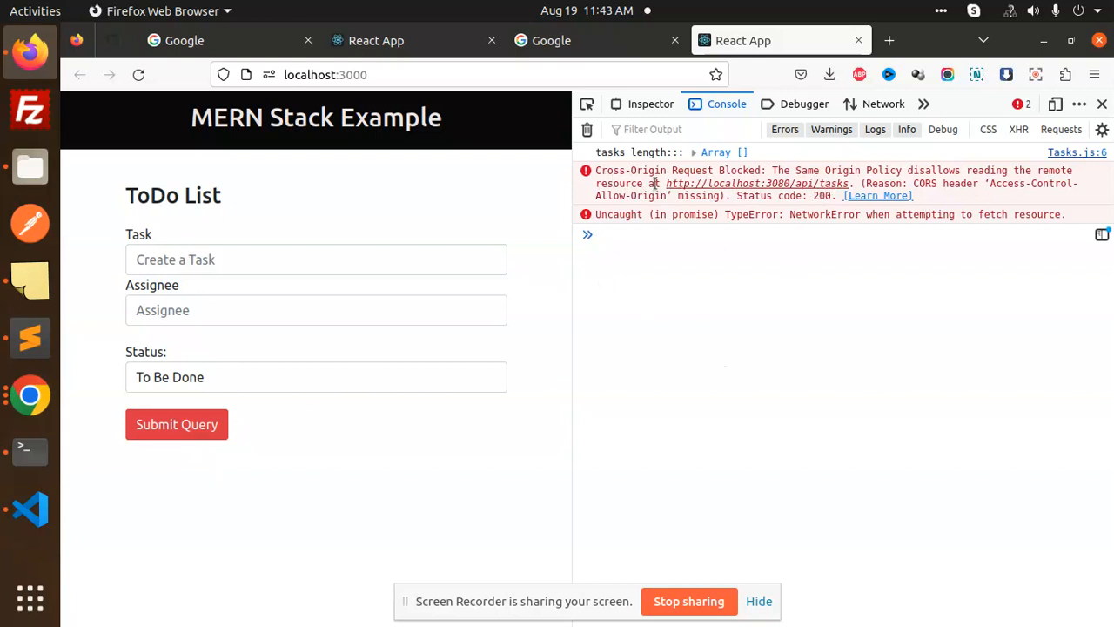
pyautogui.moveTo(787, 322)
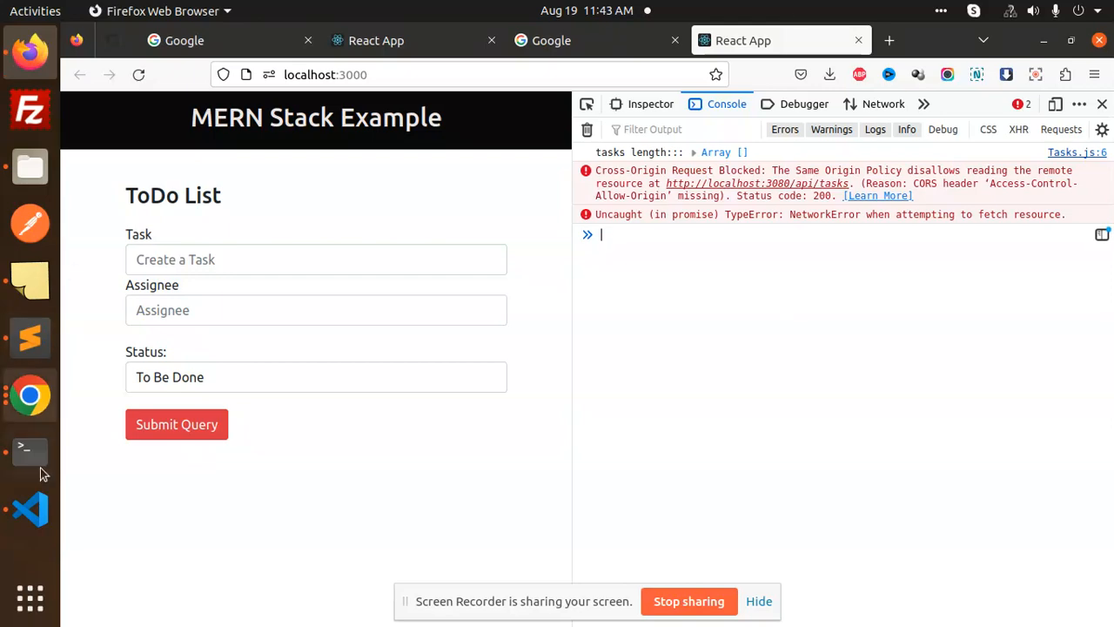
# Switch to Visual Studio Code and view the mernstack project with its stylesheet.
pyautogui.click(28, 508)
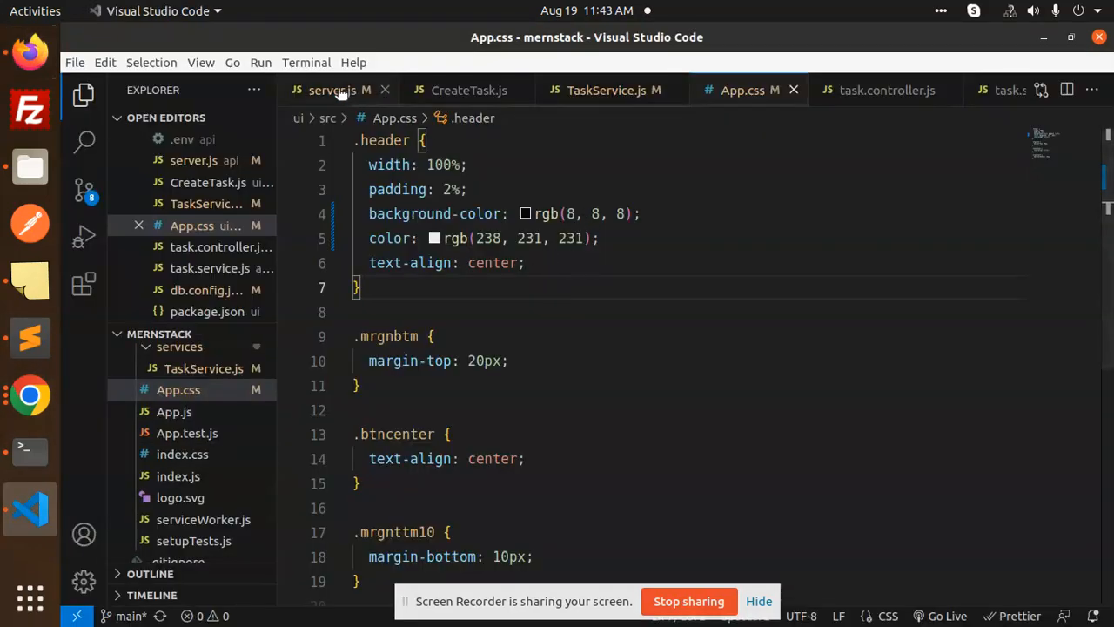
pyautogui.click(331, 91)
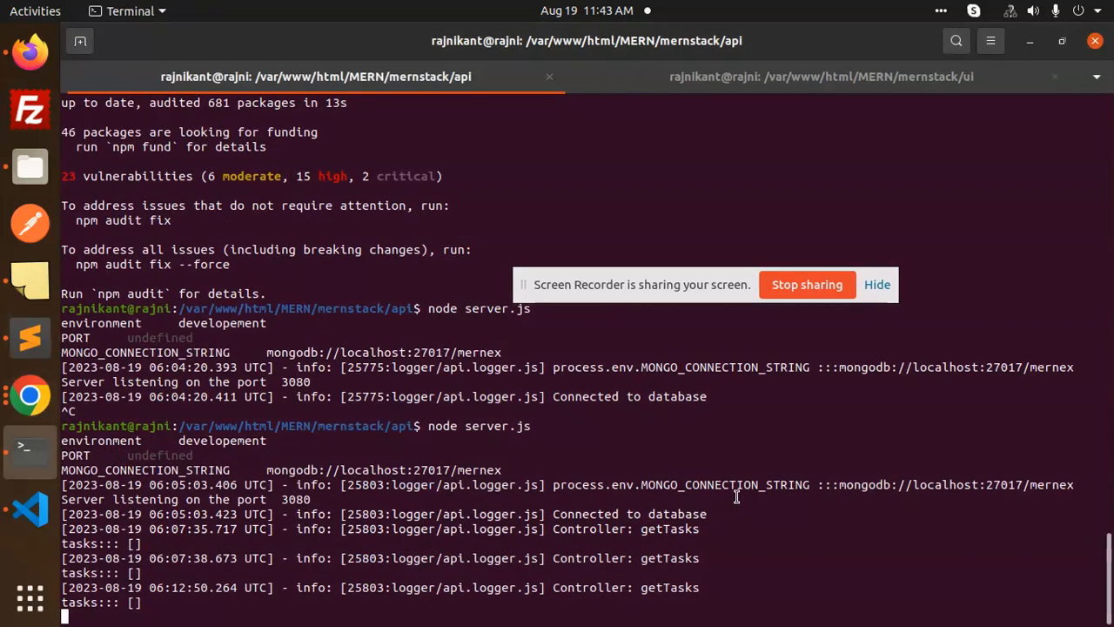
# Bring up the Terminal running node server.js showing database connection and getTasks logs.
pyautogui.write('np')
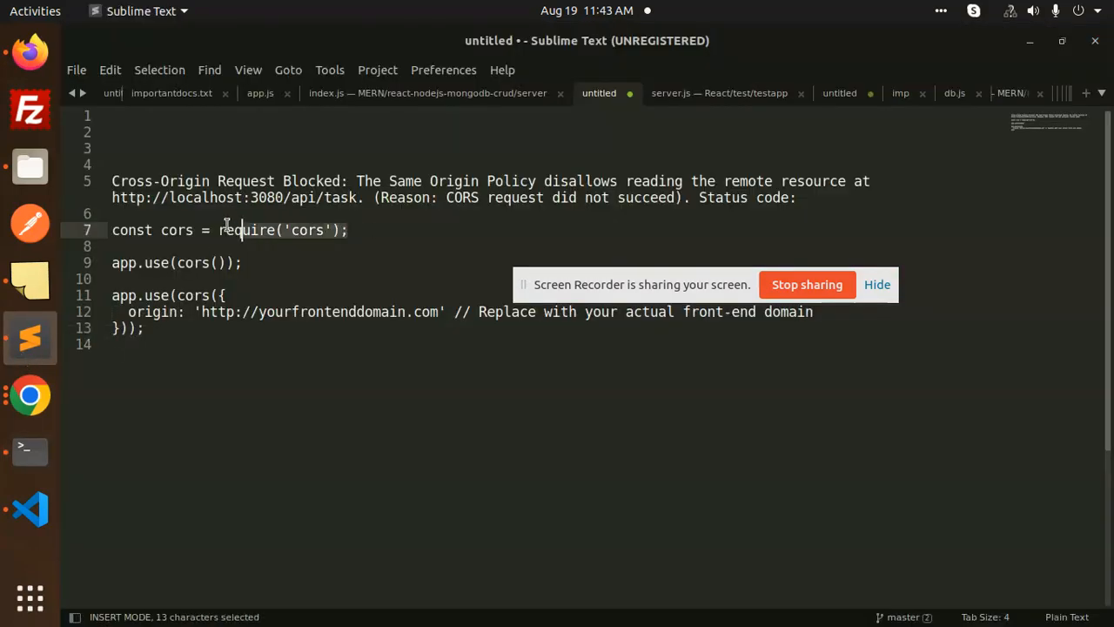
# Copy the cors require line and select the app.use(cors({ origin })) block in the notes.
pyautogui.press('ctrl+c')
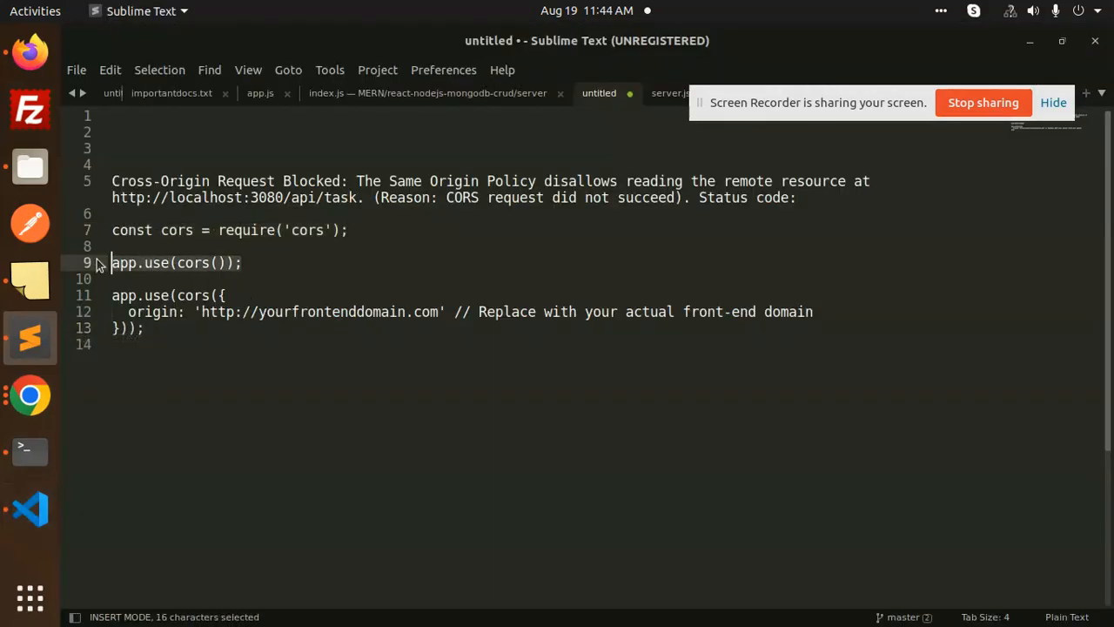
pyautogui.click(217, 261)
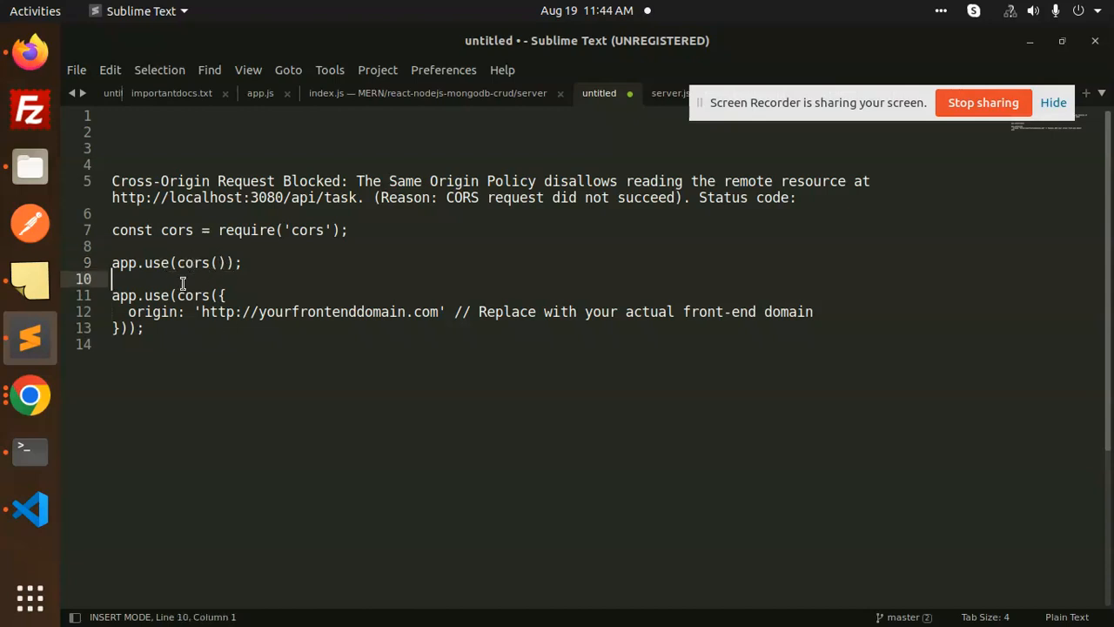
pyautogui.click(143, 328)
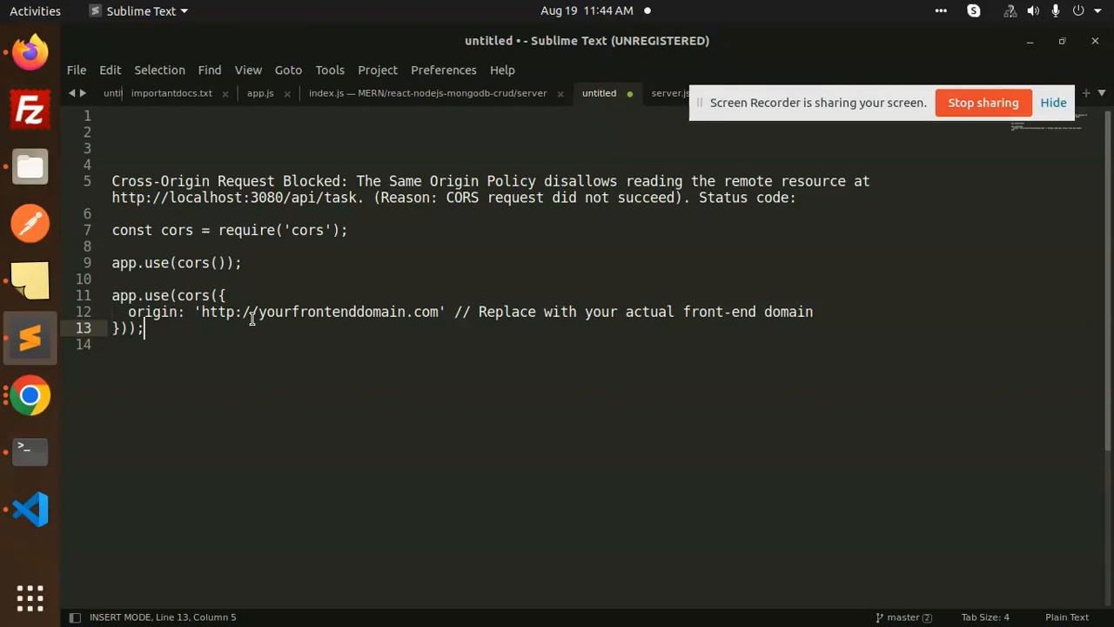
pyautogui.moveTo(111, 296); pyautogui.dragTo(145, 327)
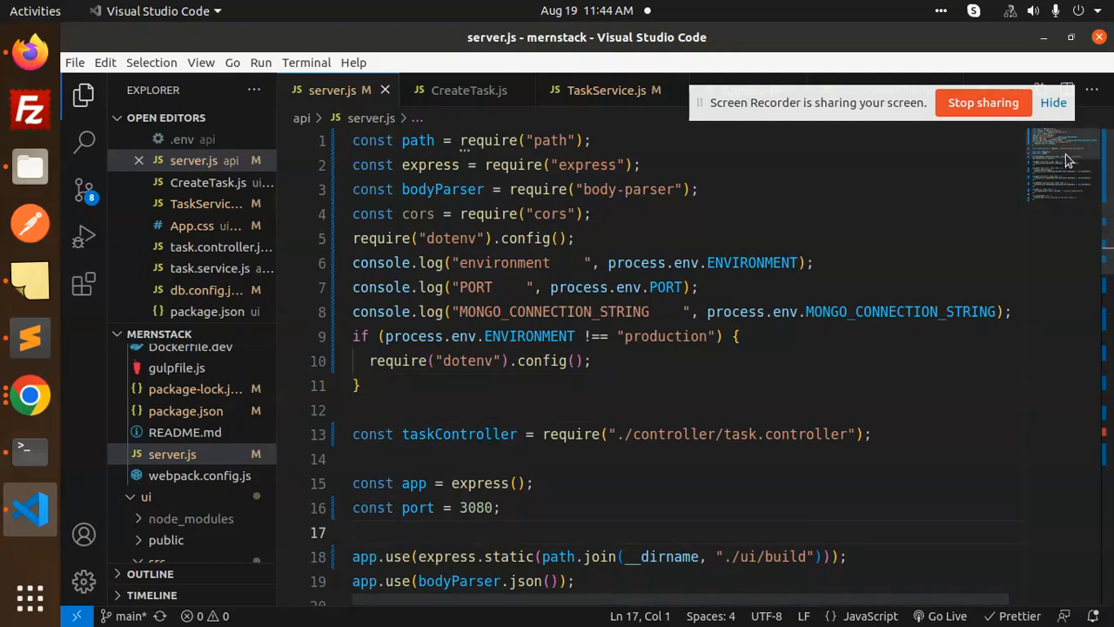
# Replace the cors origin placeholder domain in server.js with localhost on port 3000.
pyautogui.scroll(-3)
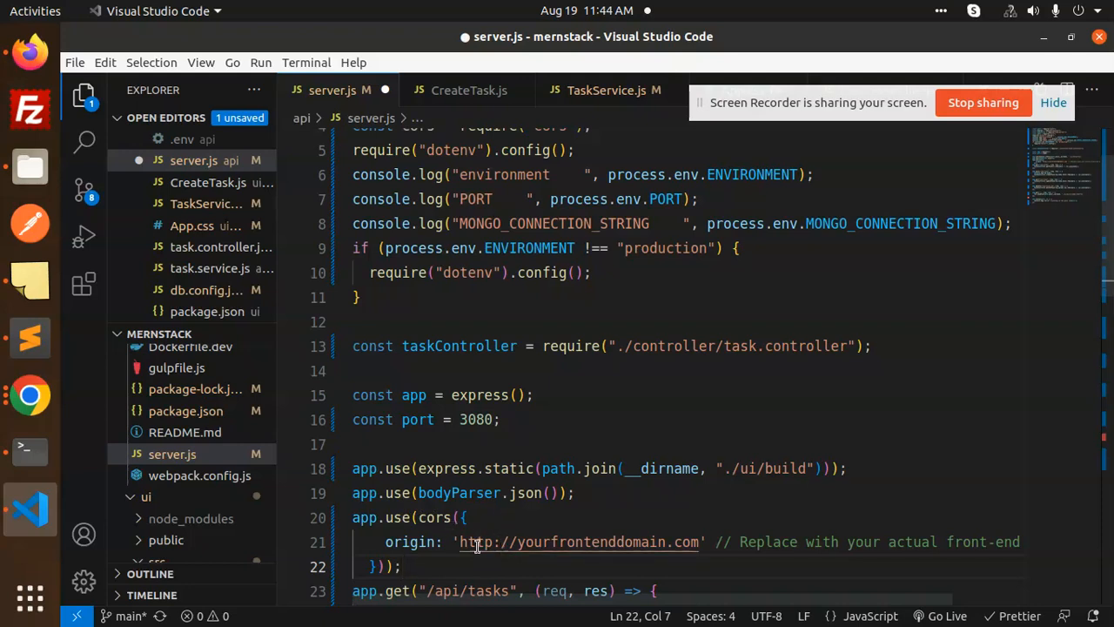
pyautogui.doubleClick(575, 541)
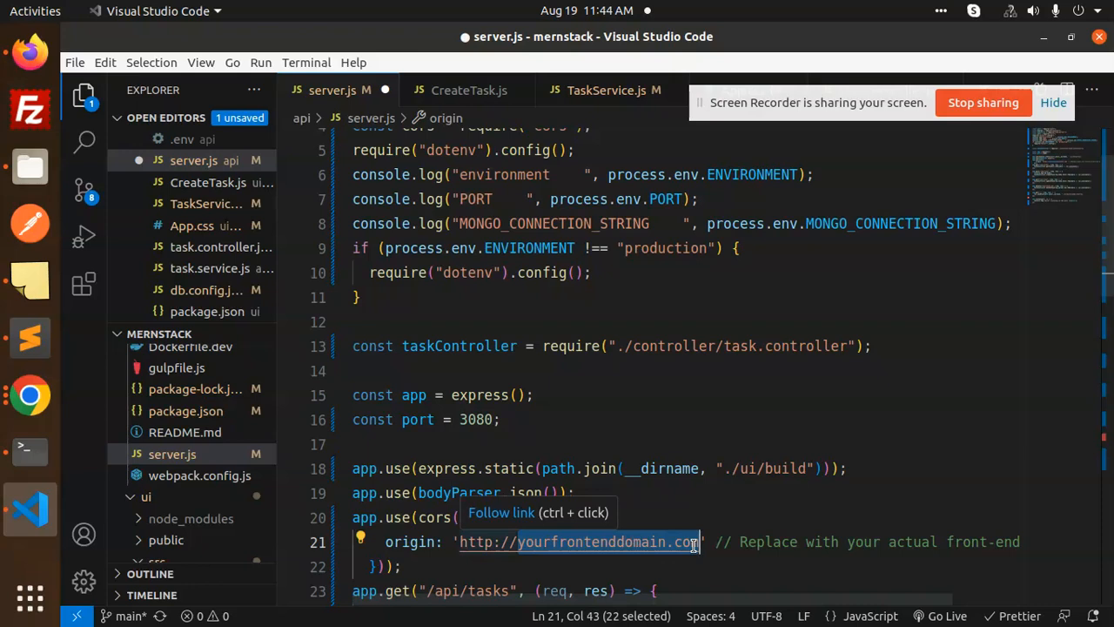
pyautogui.write('localhost')
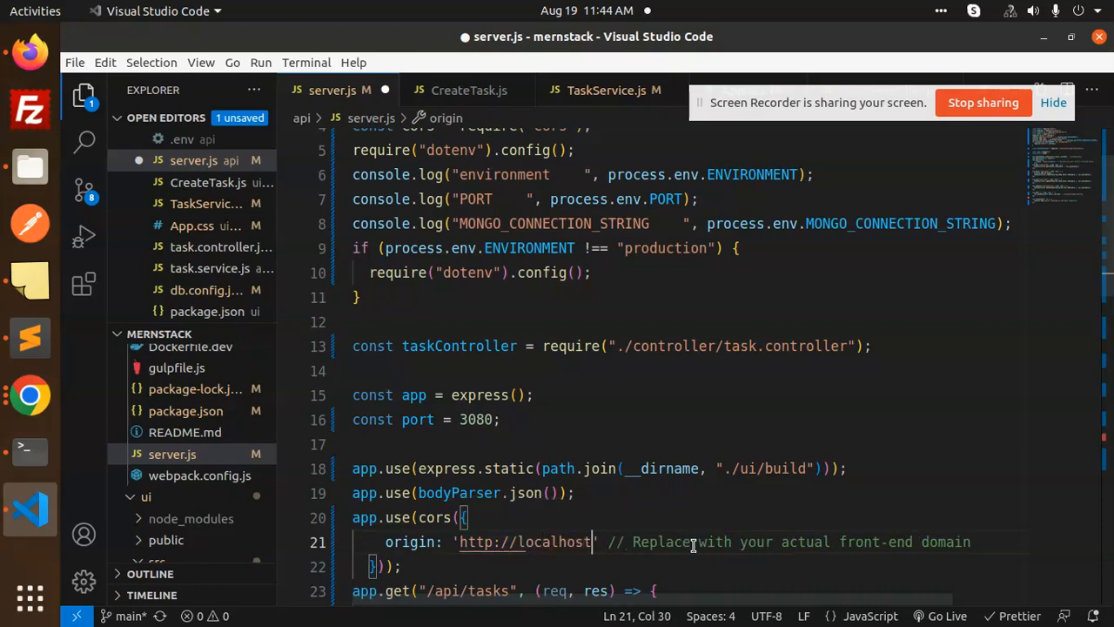
pyautogui.write('/')
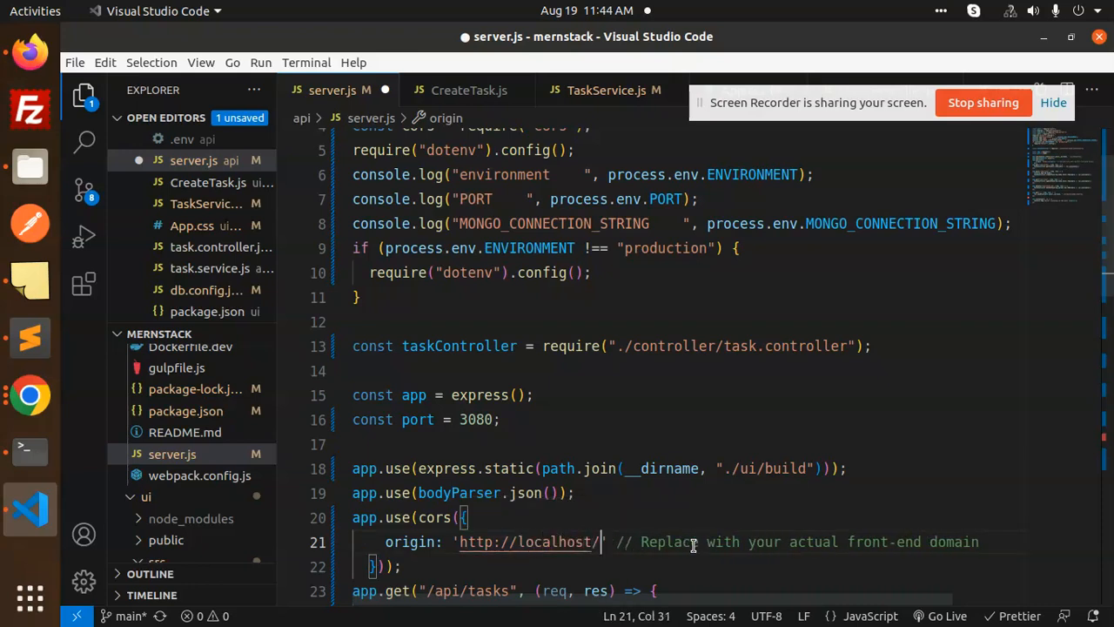
pyautogui.write(':3000')
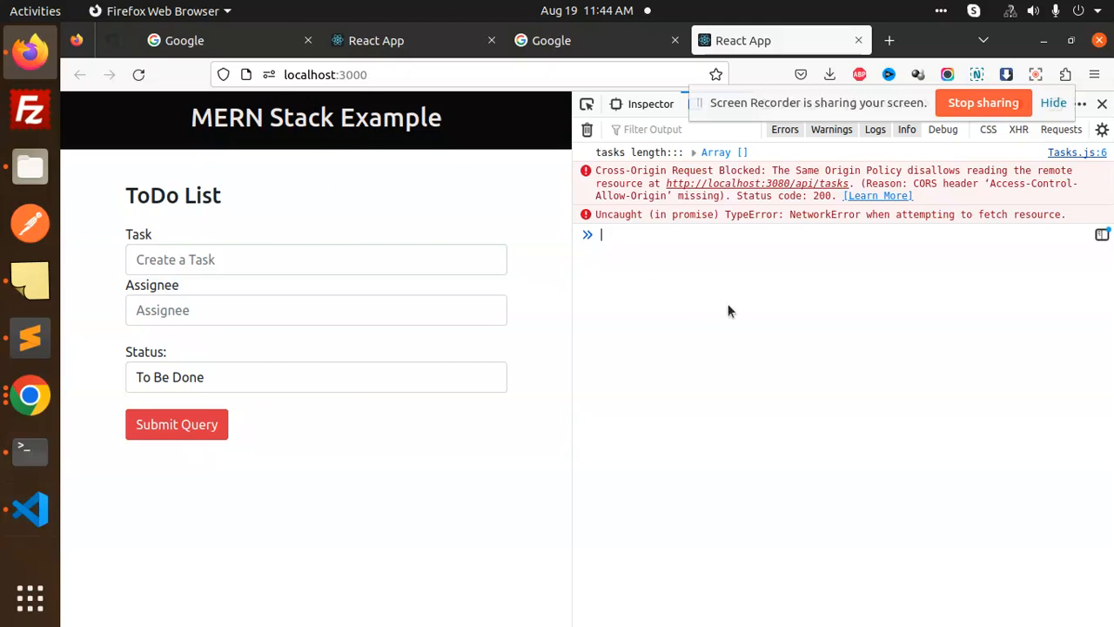
# Reload the ToDo app in Firefox so the Console shows task arrays without CORS errors.
pyautogui.click(29, 445)
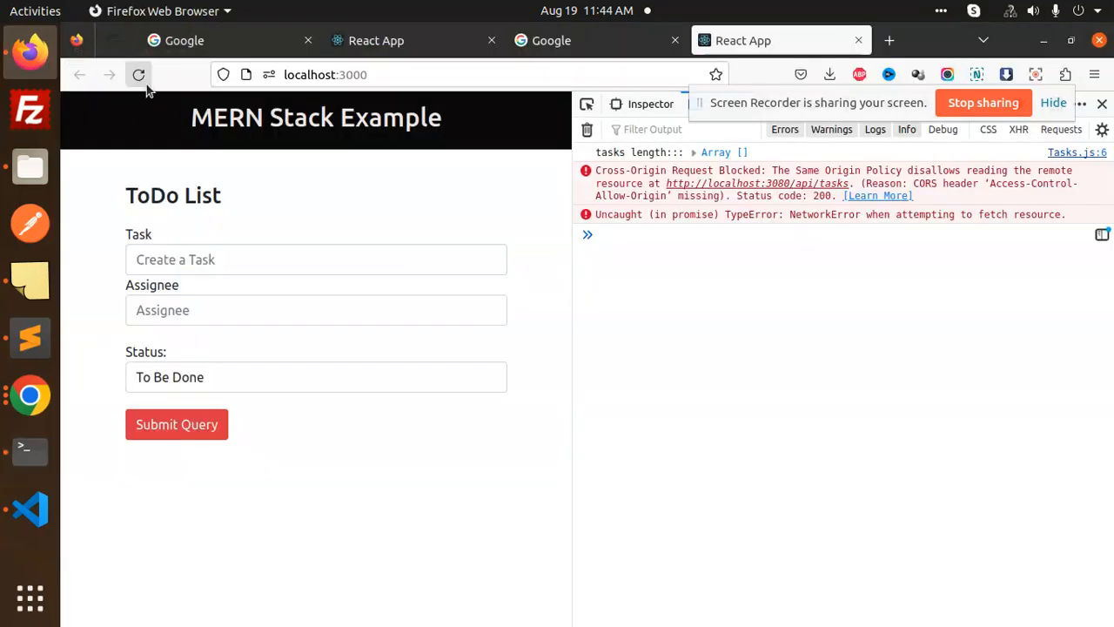
pyautogui.click(139, 73)
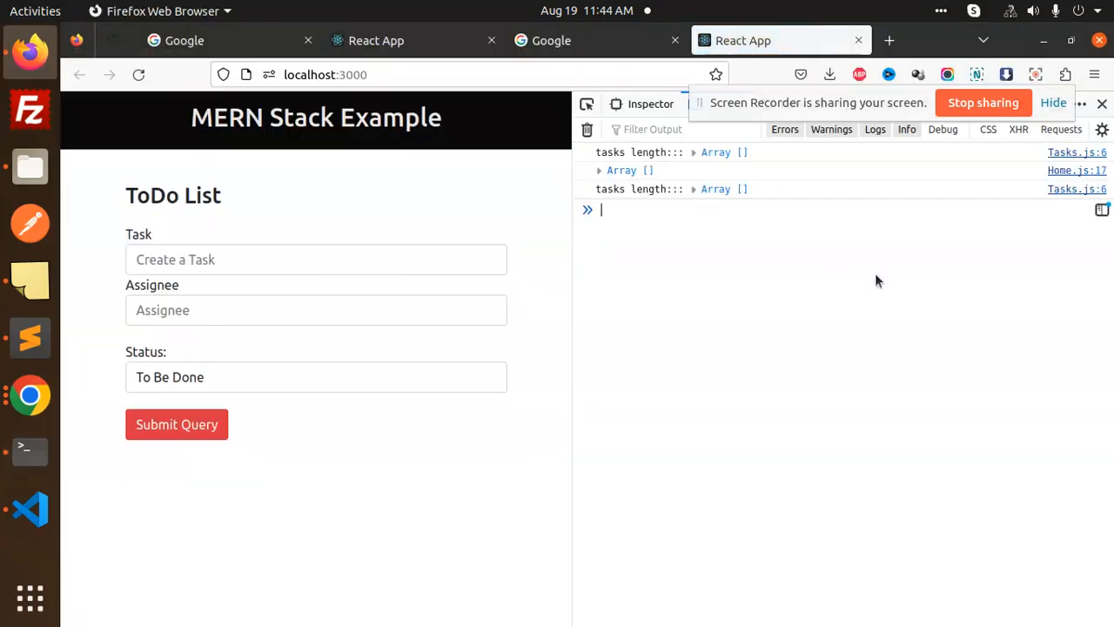
pyautogui.write('ga')
pyautogui.click(317, 259)
pyautogui.write('T')
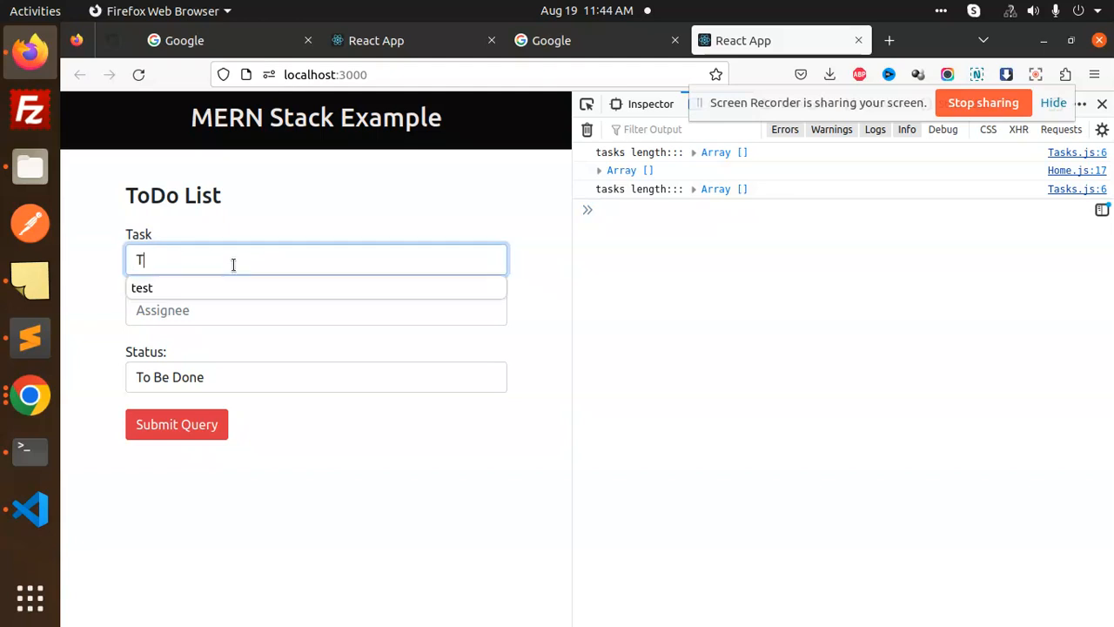
# Submit a task 'Test task' assigned to rajnikant so it appears as To Be Done.
pyautogui.write('est task')
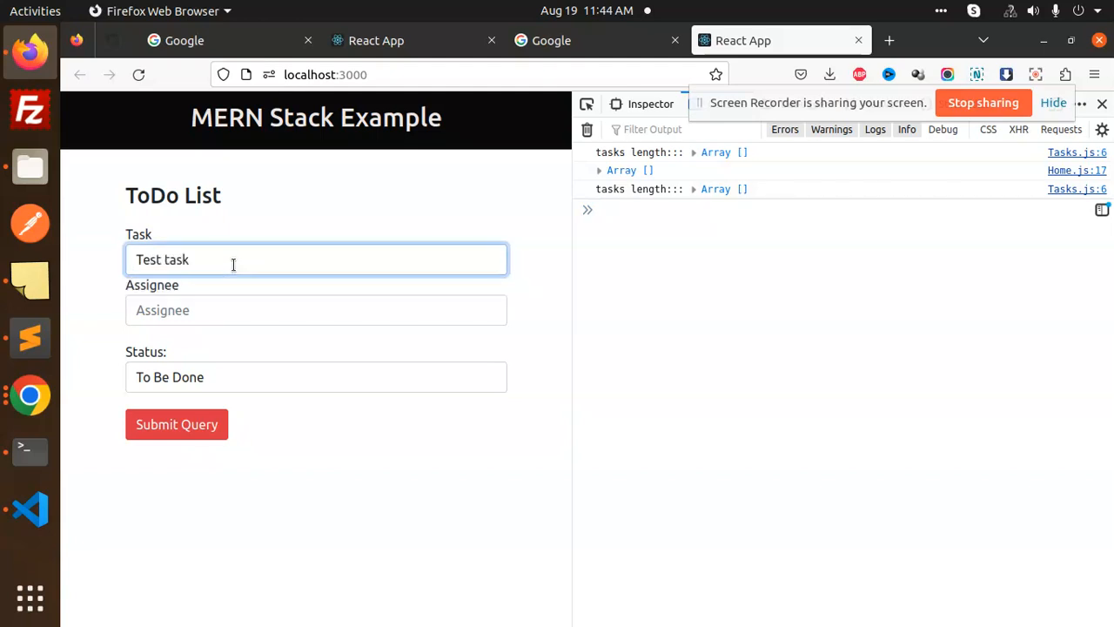
pyautogui.write('raj')
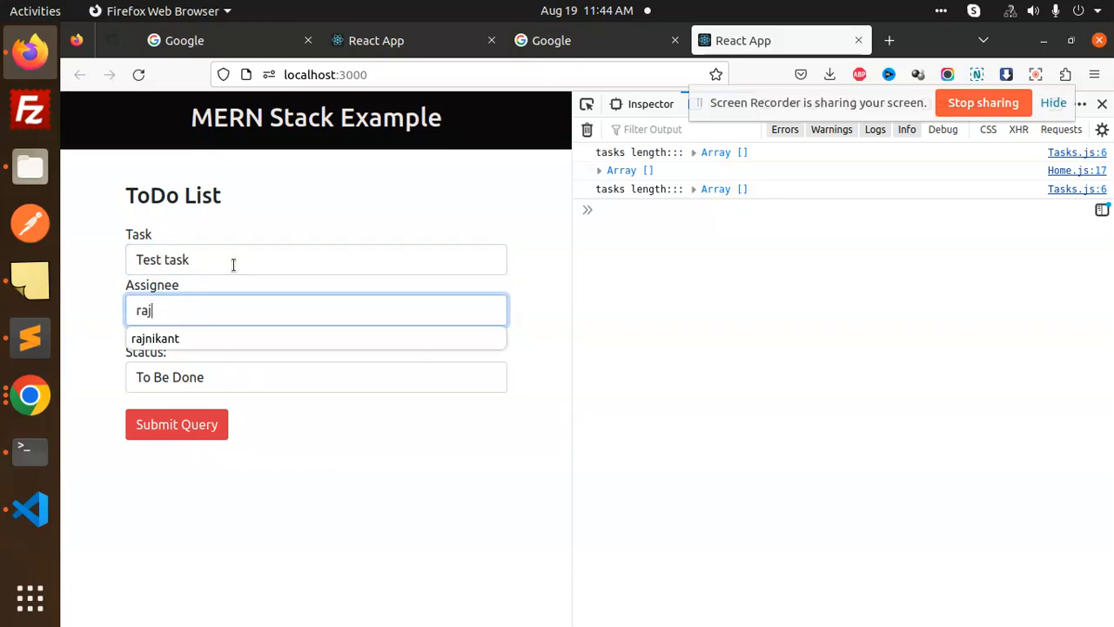
pyautogui.click(155, 337)
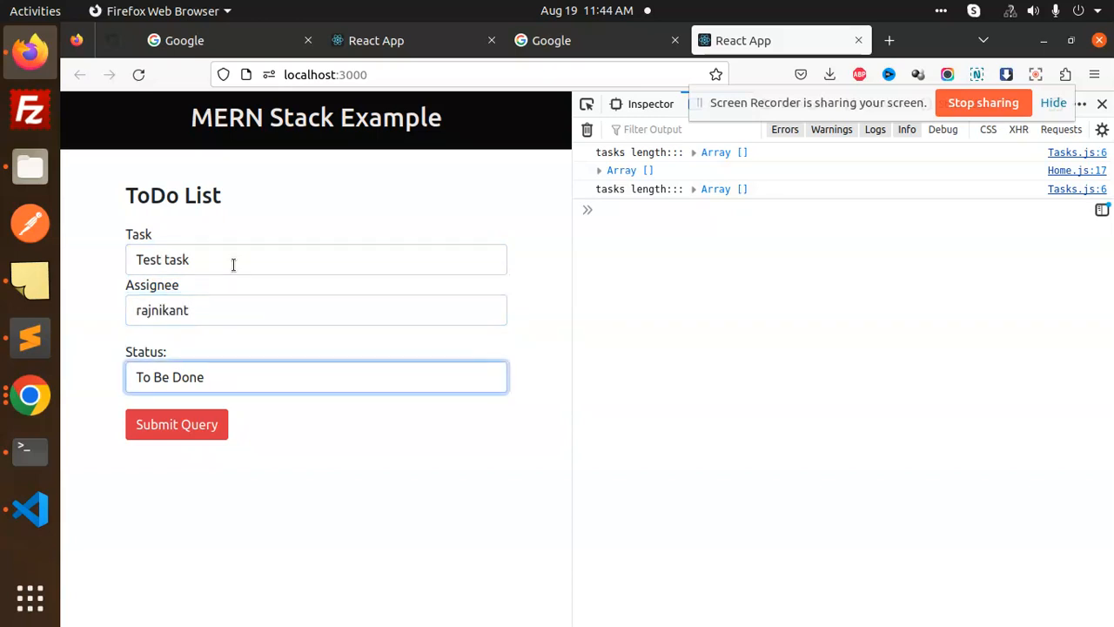
pyautogui.click(177, 425)
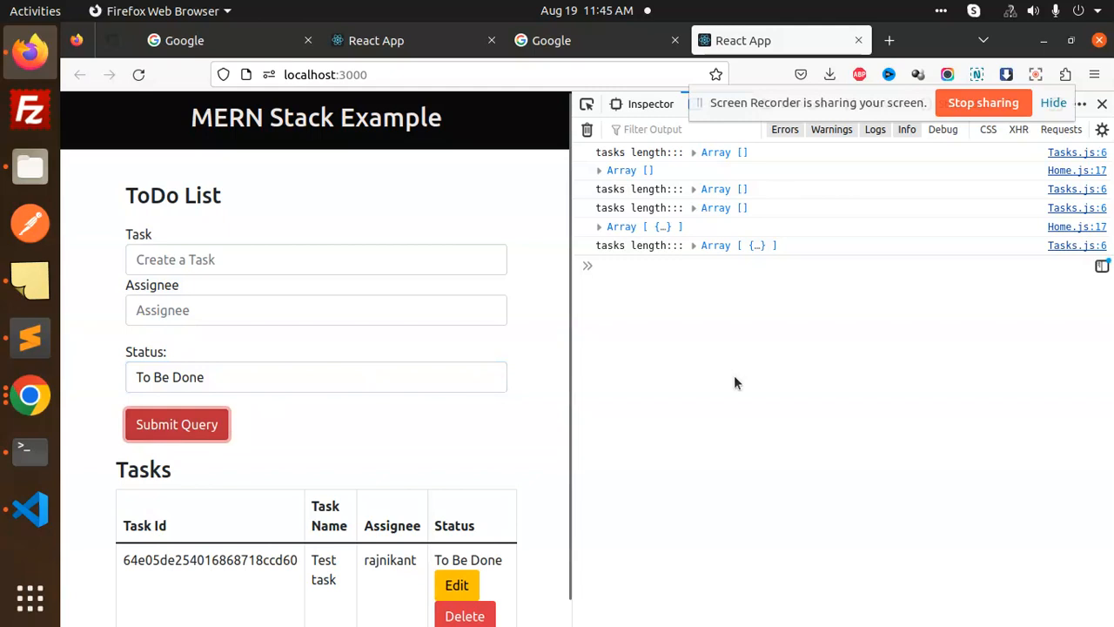
pyautogui.moveTo(682, 345)
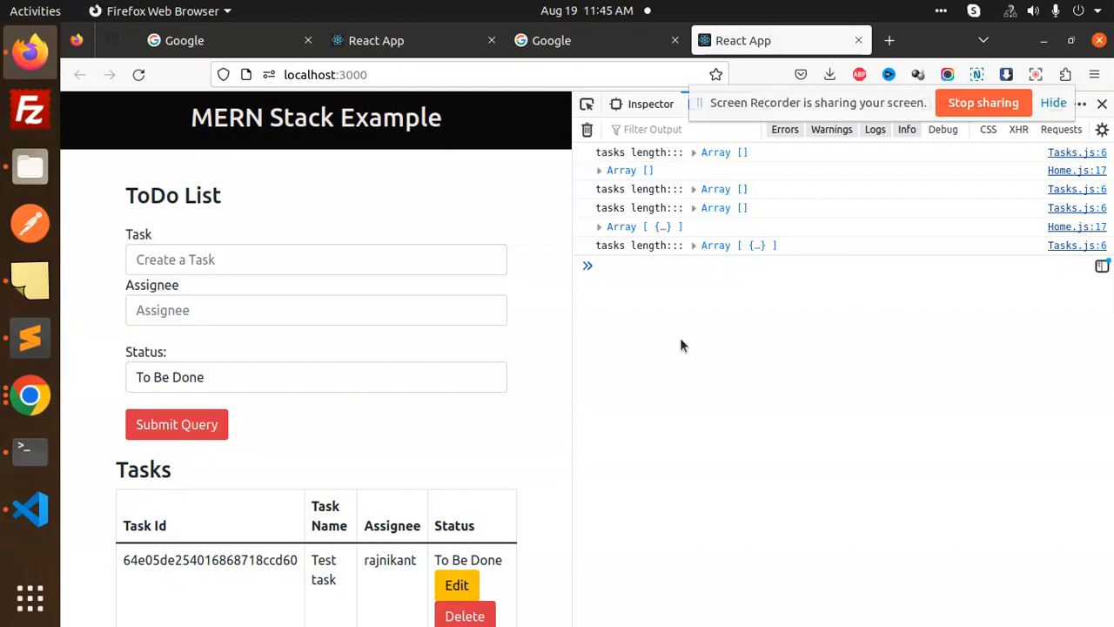
pyautogui.click(600, 264)
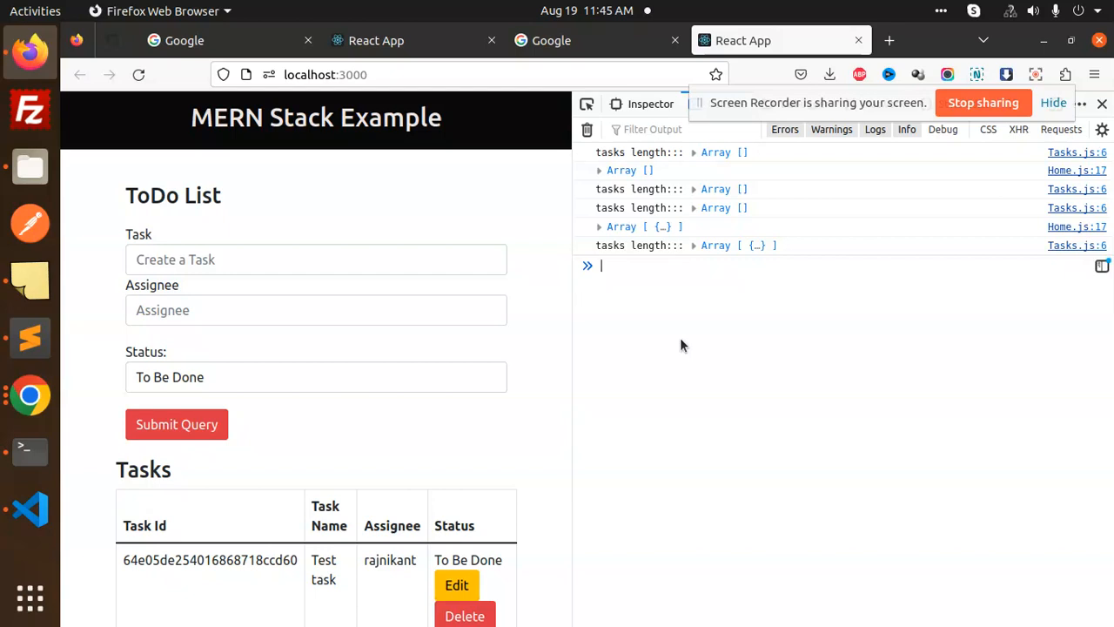